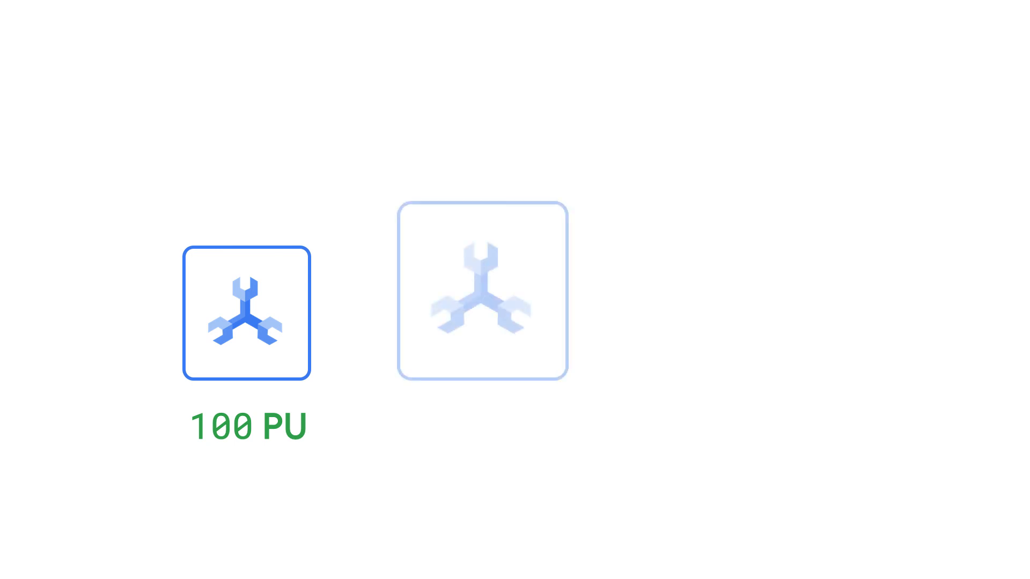
Advance the animation so the larger 500 PU icon tile appears beside the 100 PU tile
{"action": "left_click", "coordinate": [480, 295]}
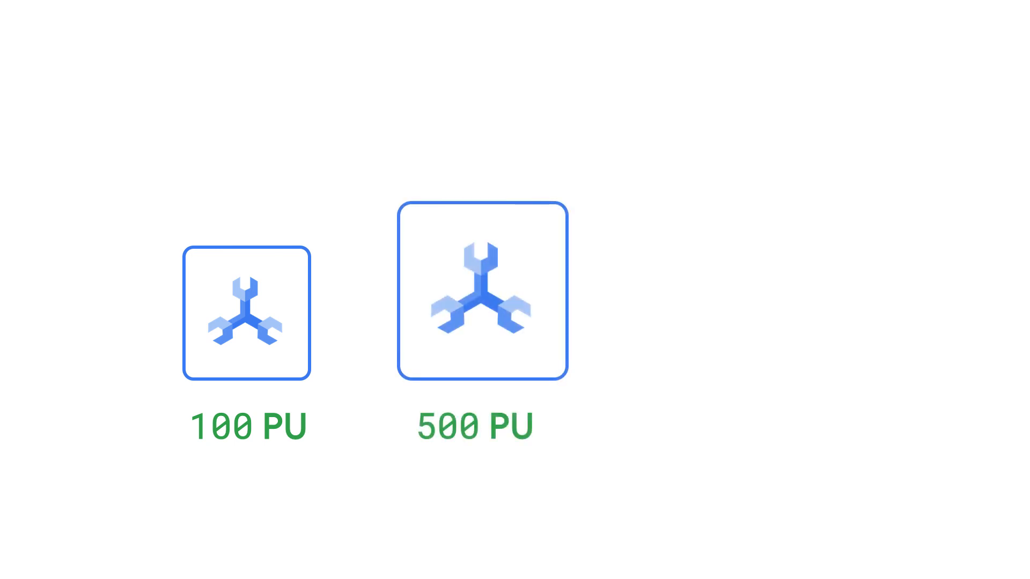